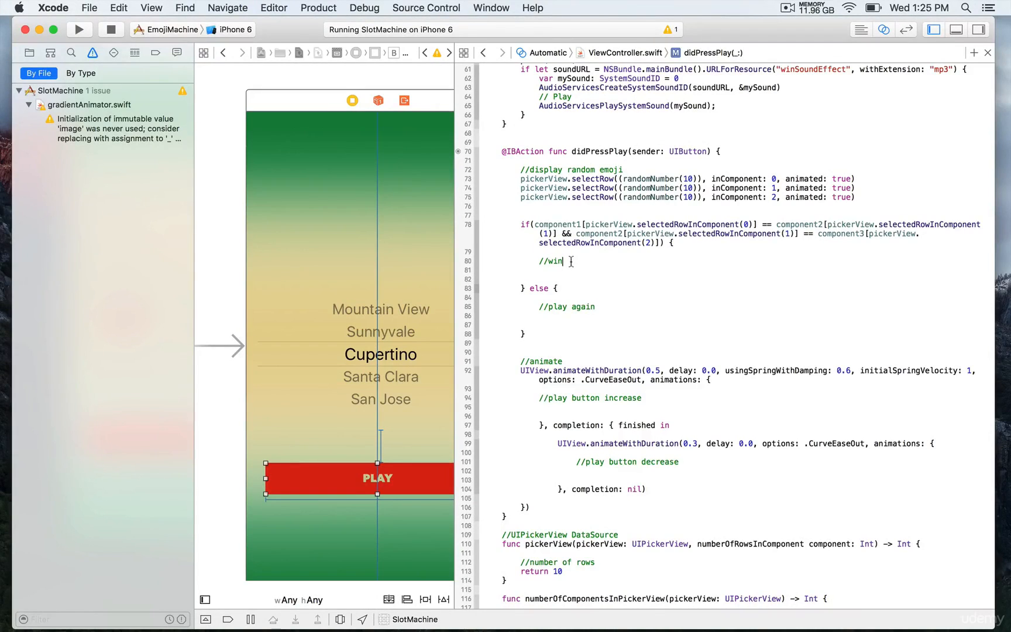
Add a blank line under the //win comment and check the resultLabel outlet name
key("return")
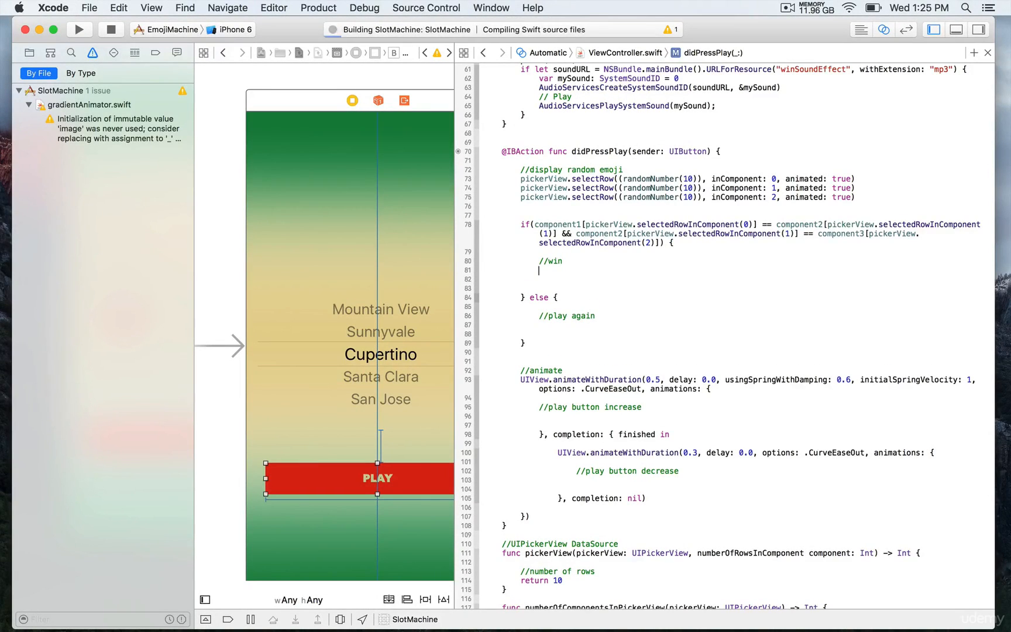
left_click(78, 29)
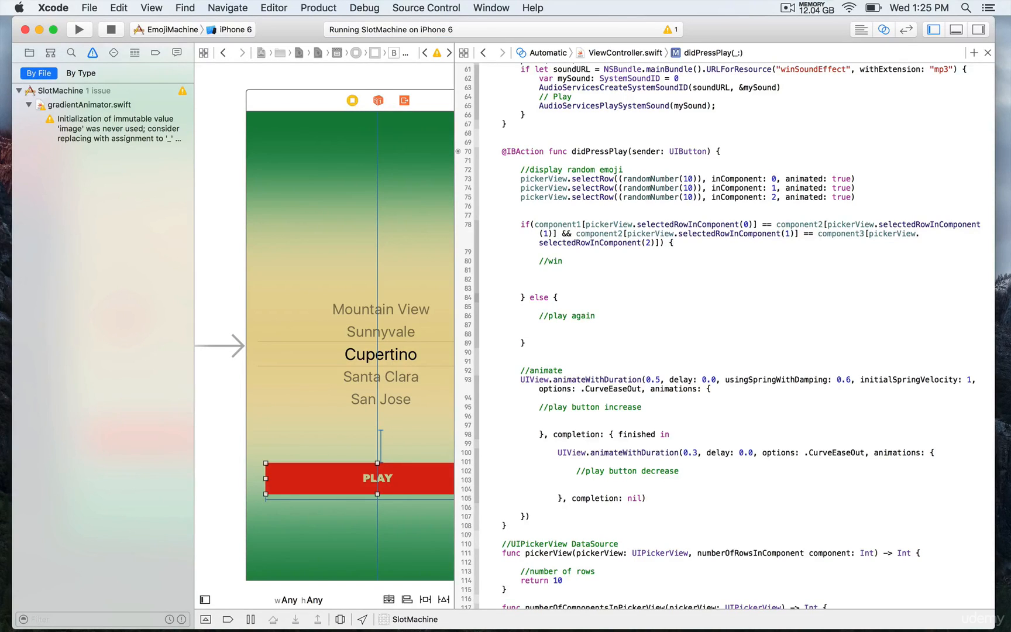
left_click(540, 271)
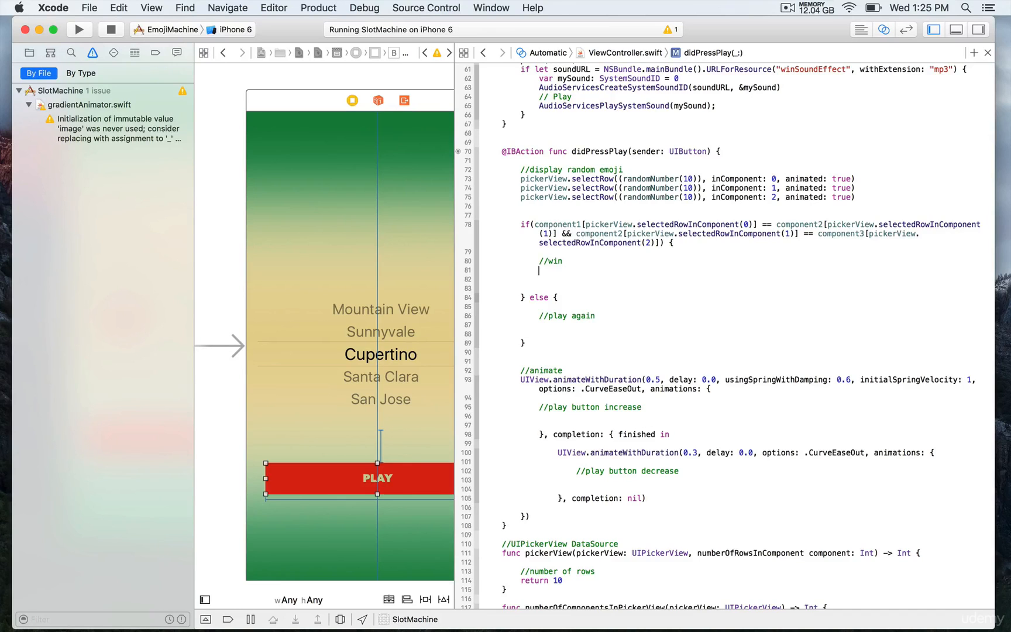
scroll("up", 3)
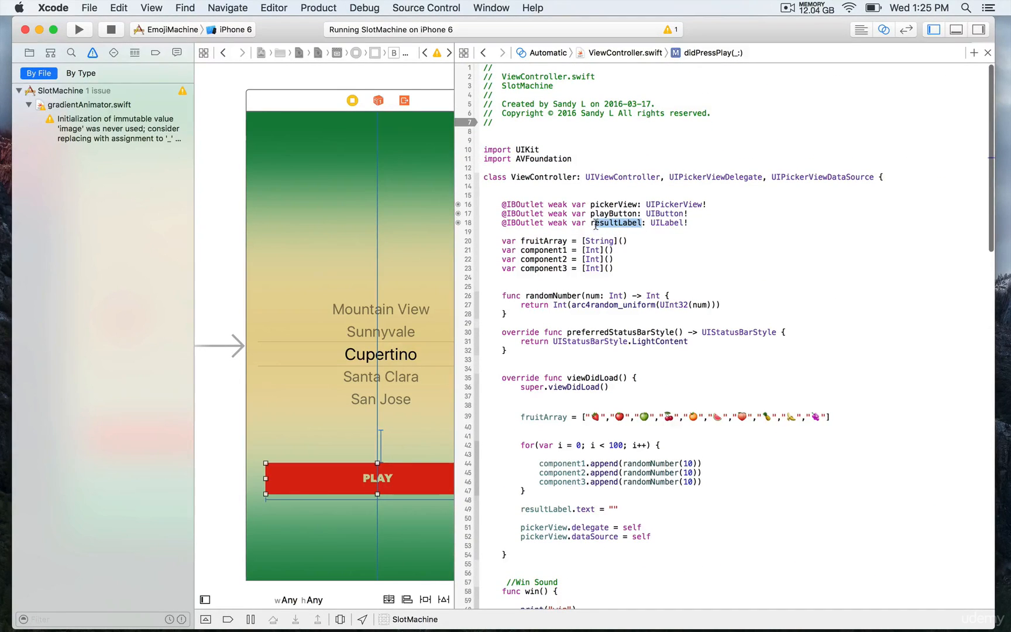
double_click(617, 223)
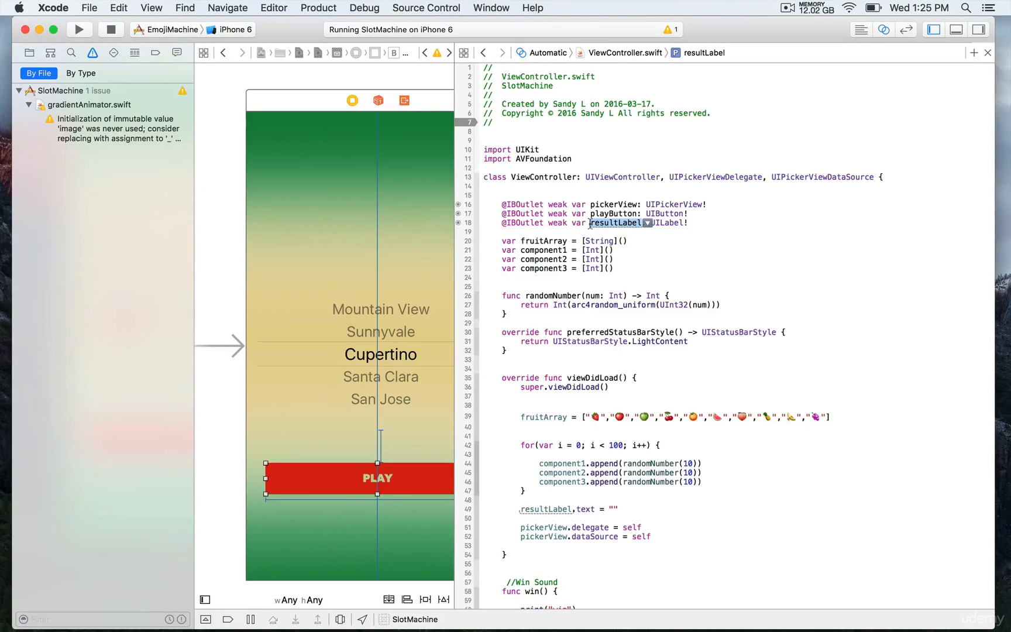
scroll("down", 3)
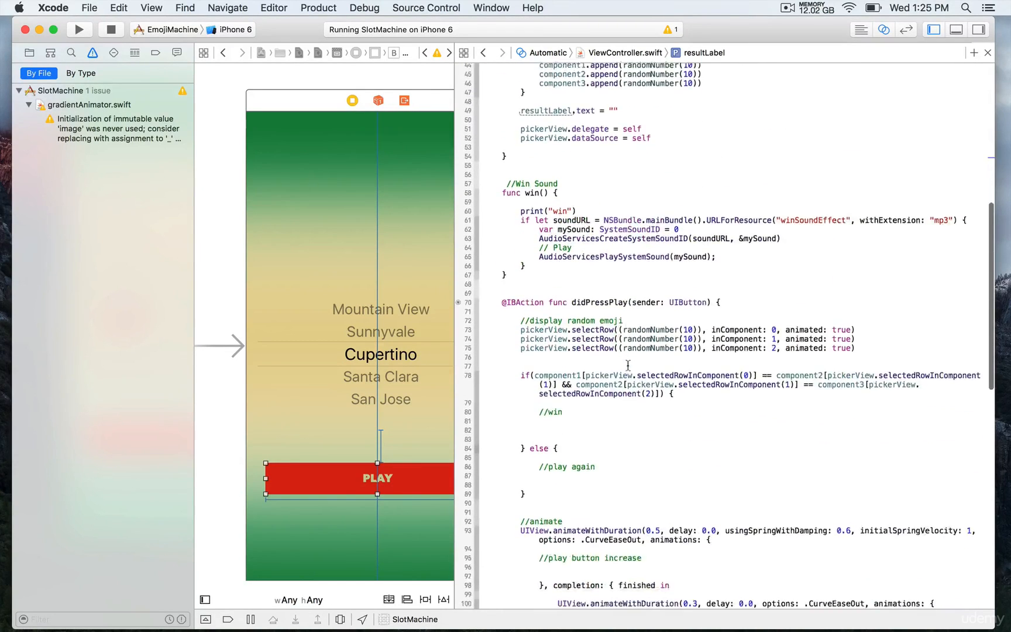
Type resultLabel.text = "WIN!" under the //win comment
type("resultLabel.text")
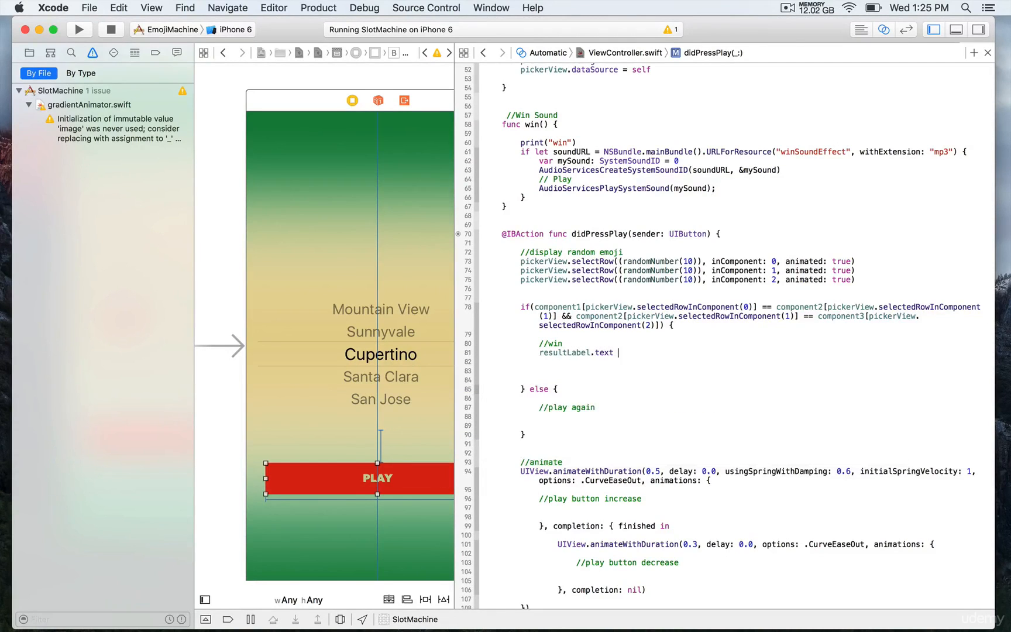
type("= \"\"")
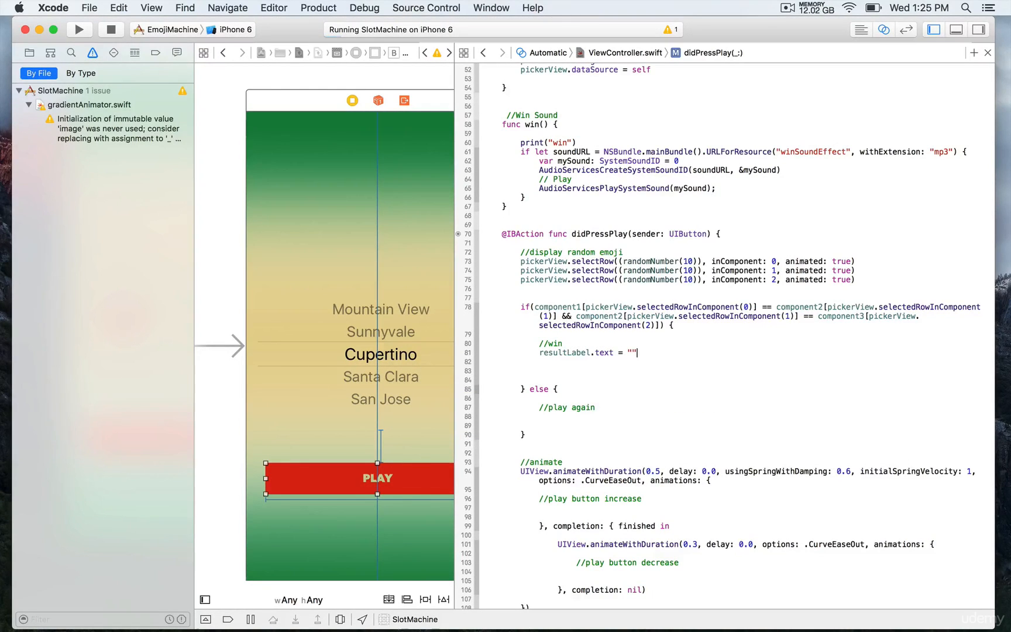
type("WIN")
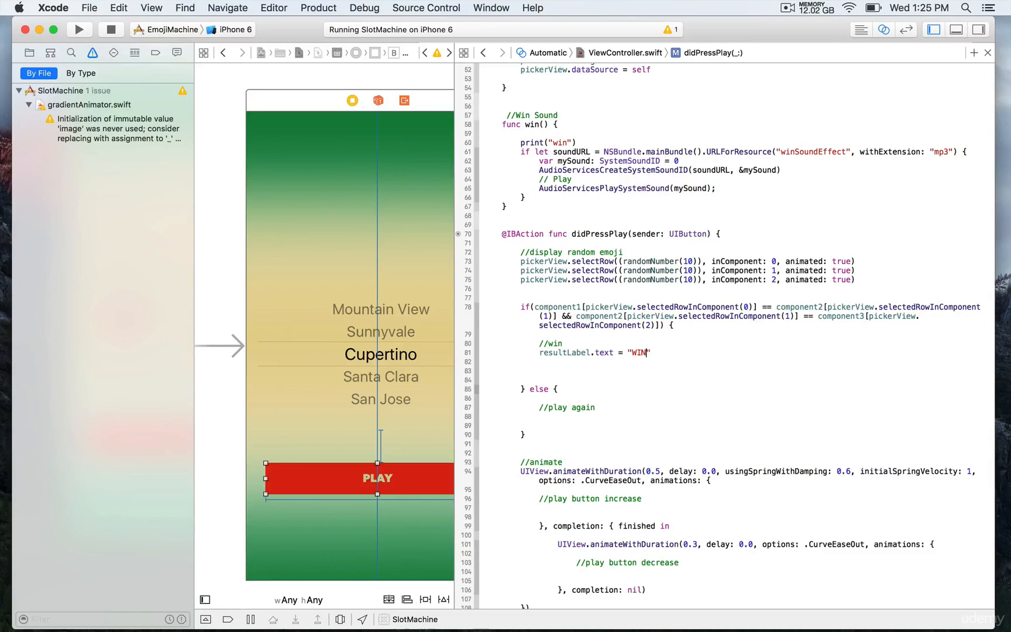
type("!")
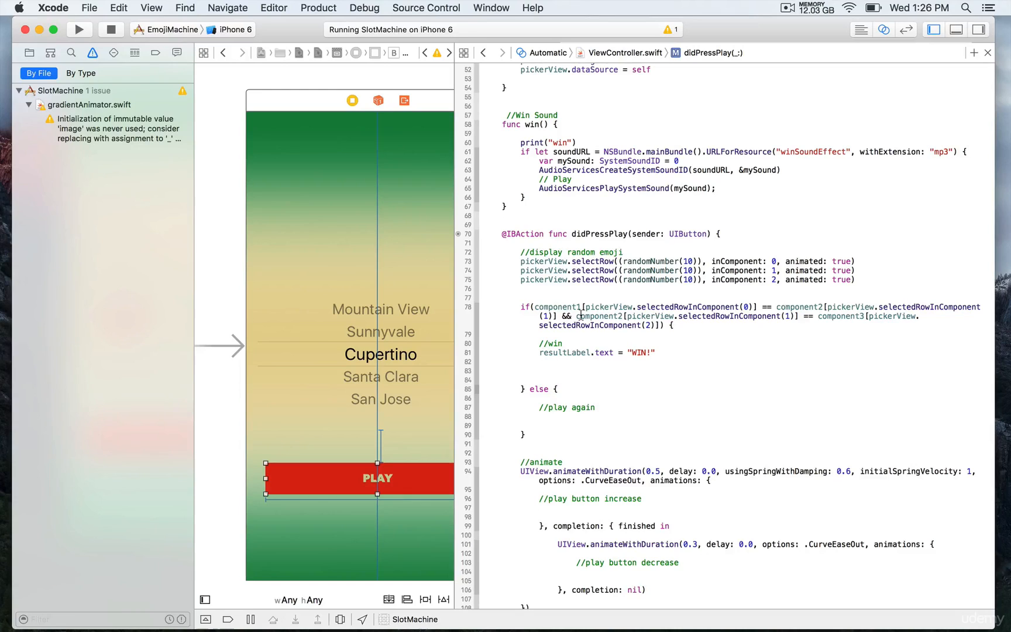
mouse_move(621, 402)
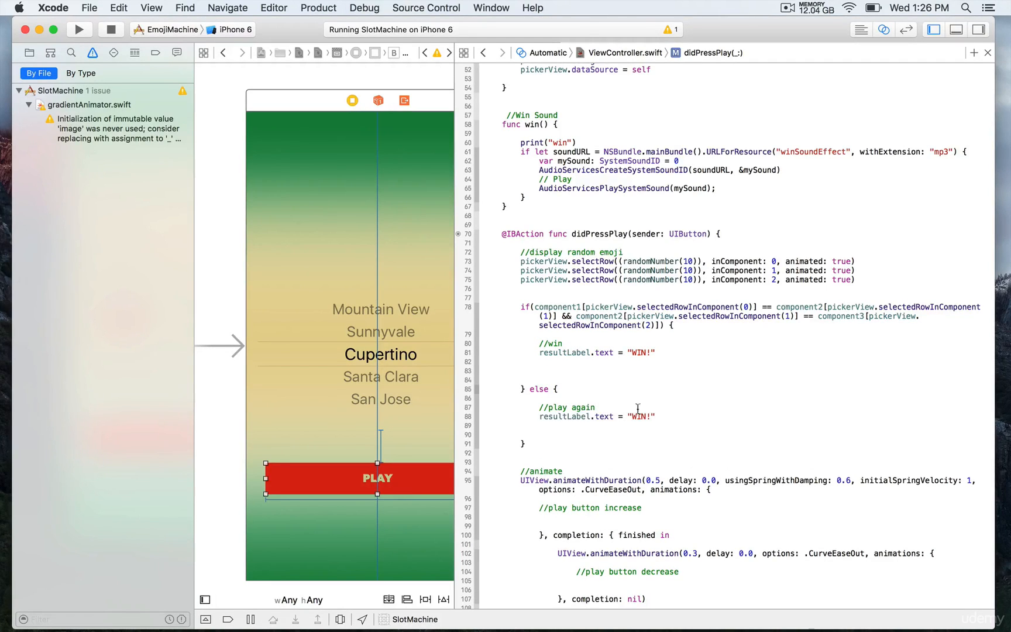
Change the copied string under //play again to "Play Again"
left_click(637, 416)
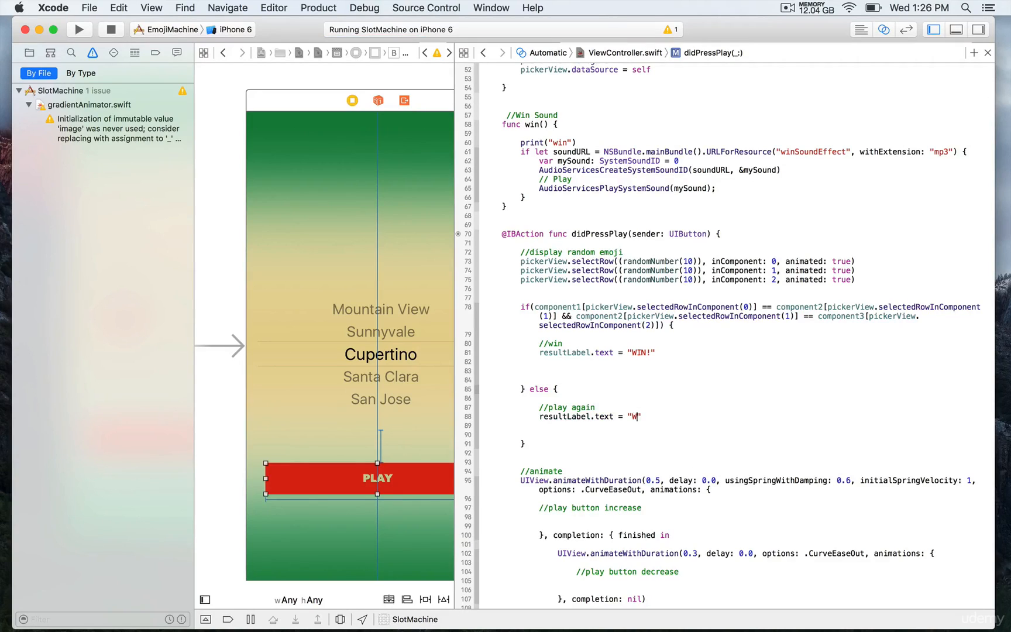
type("lay Again")
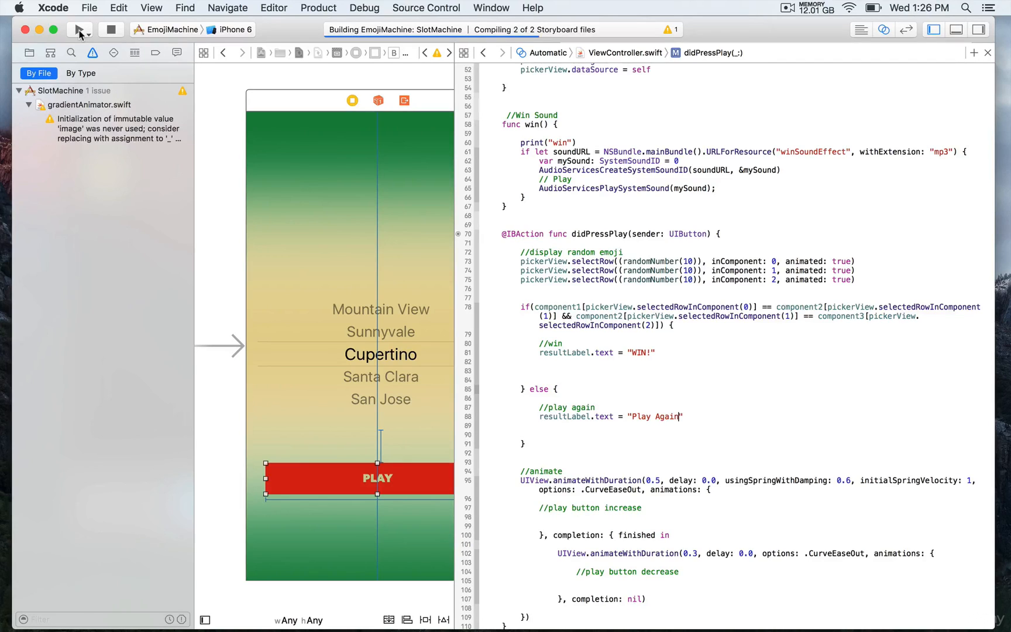
Run SlotMachine and press PLAY seven times, checking the "Play Again" result
left_click(79, 29)
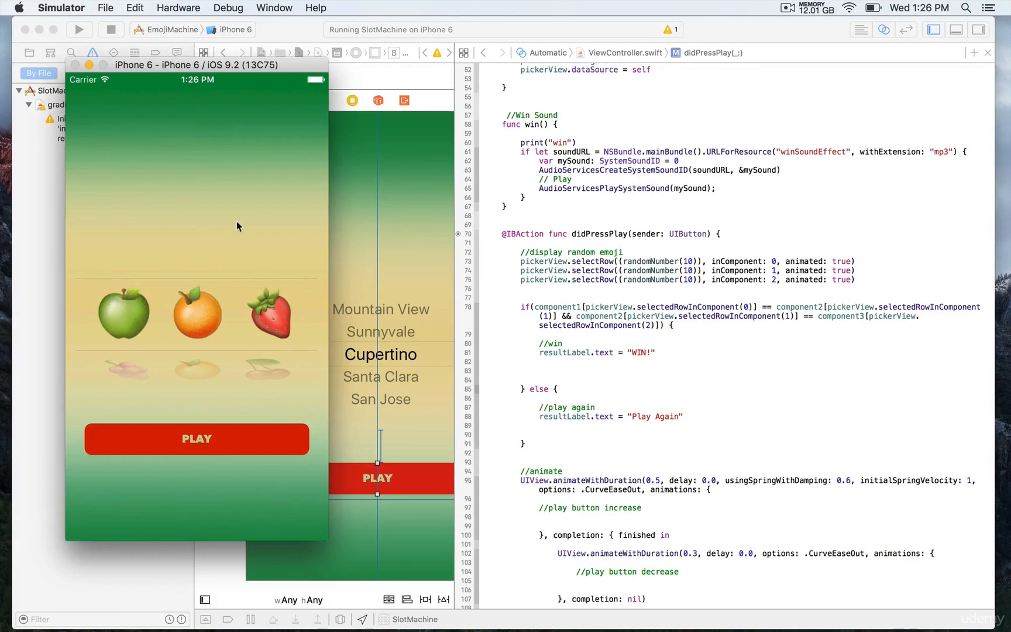
left_click(196, 439)
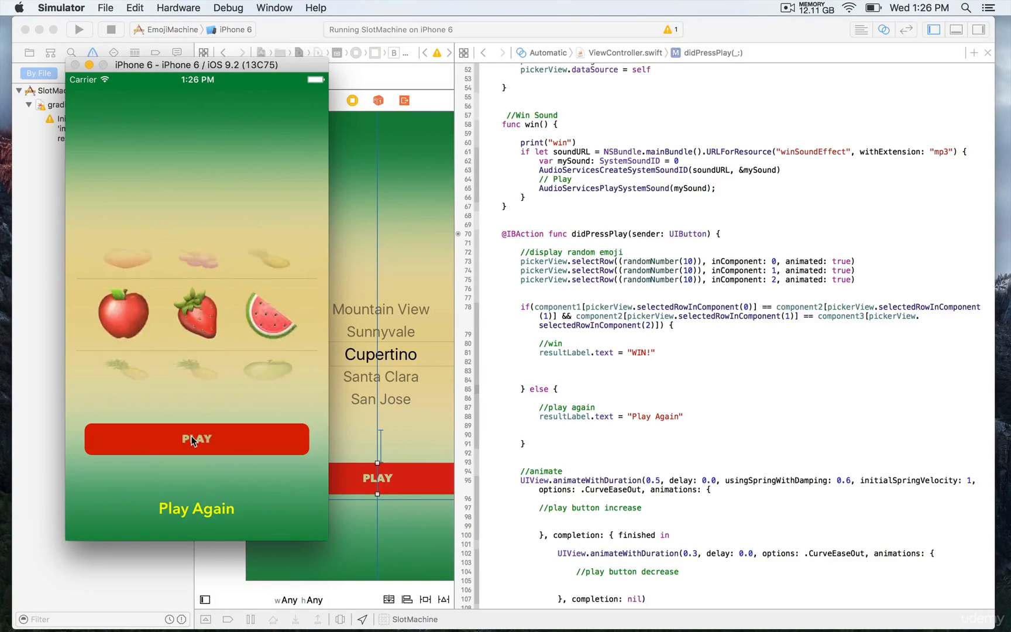
left_click(196, 439)
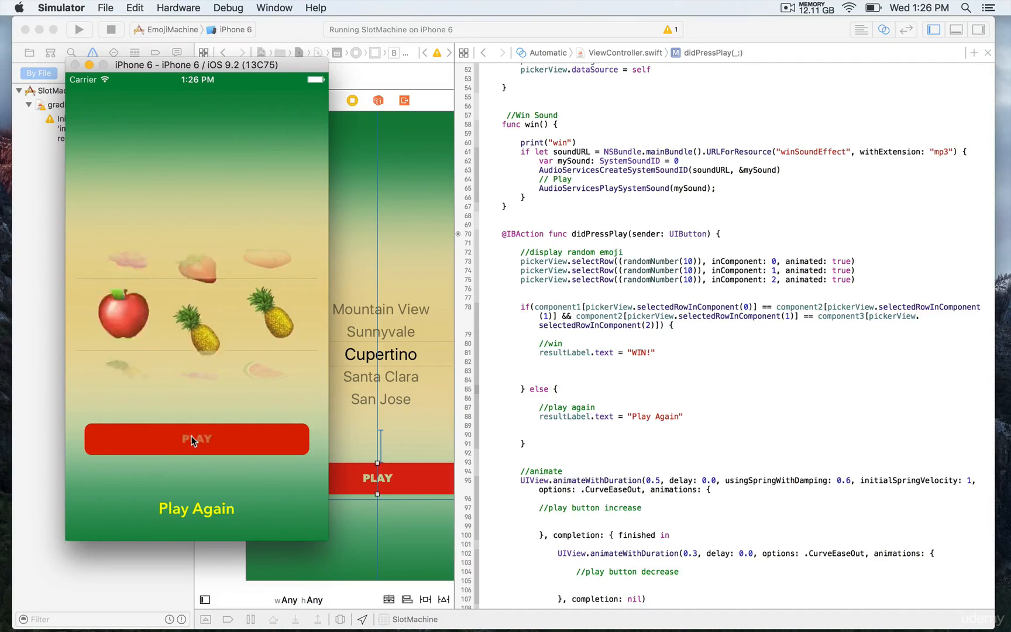
left_click(196, 439)
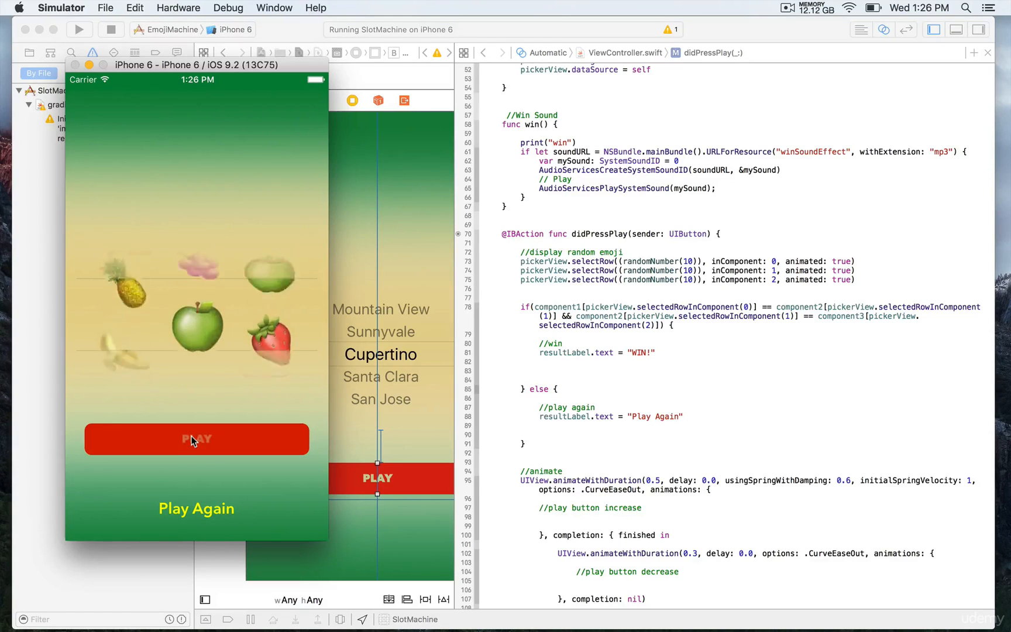
left_click(196, 439)
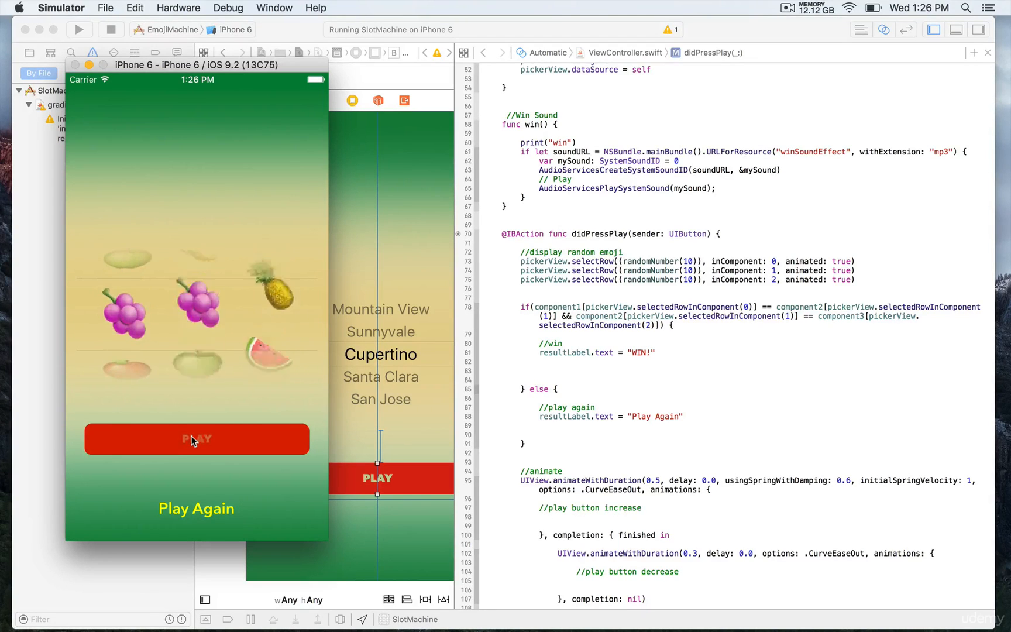
left_click(196, 439)
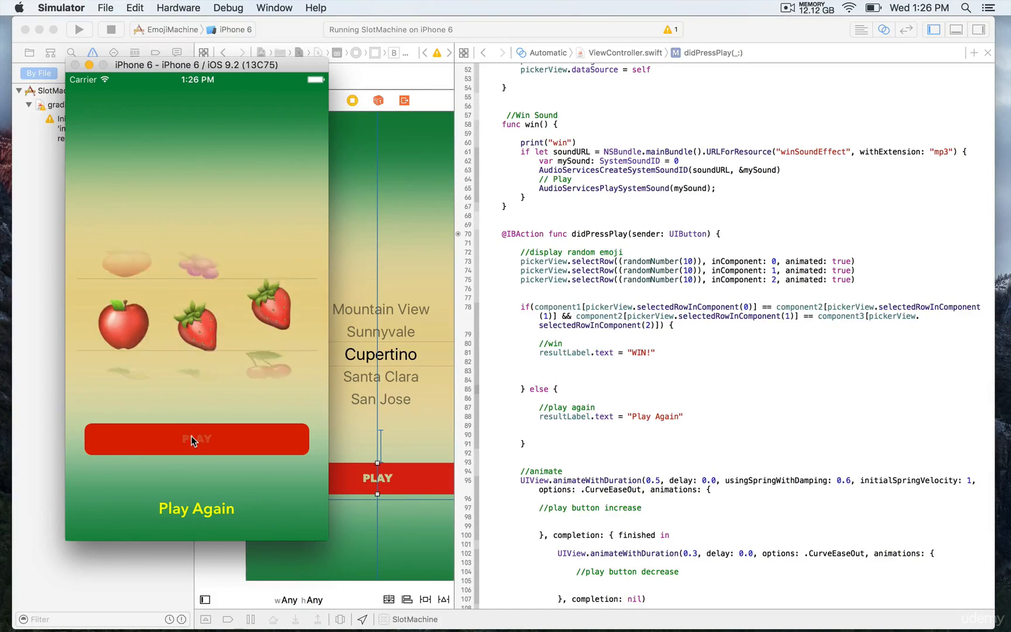
left_click(196, 438)
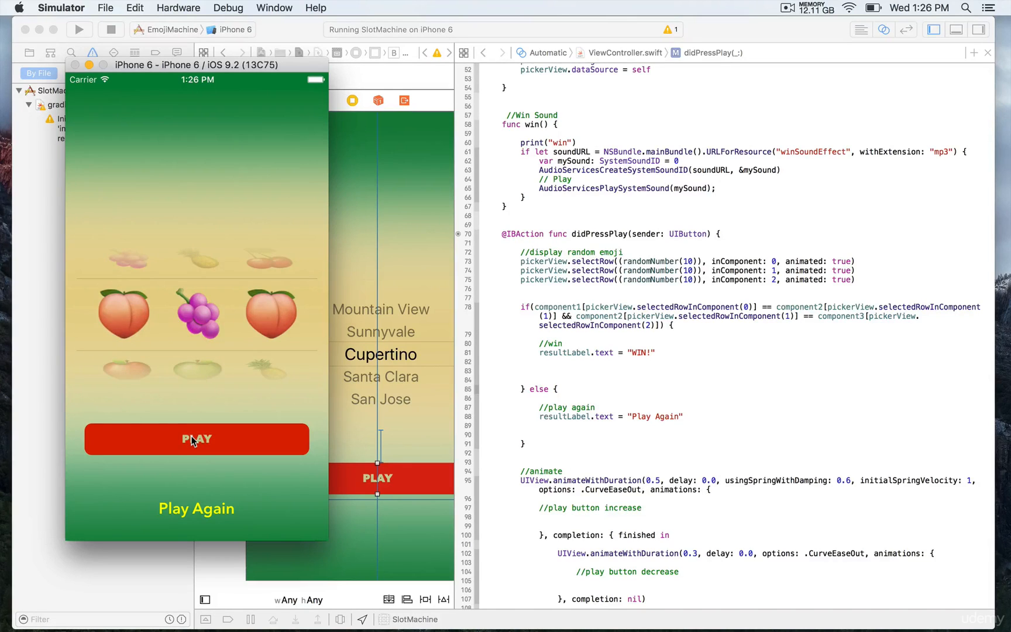
left_click(197, 439)
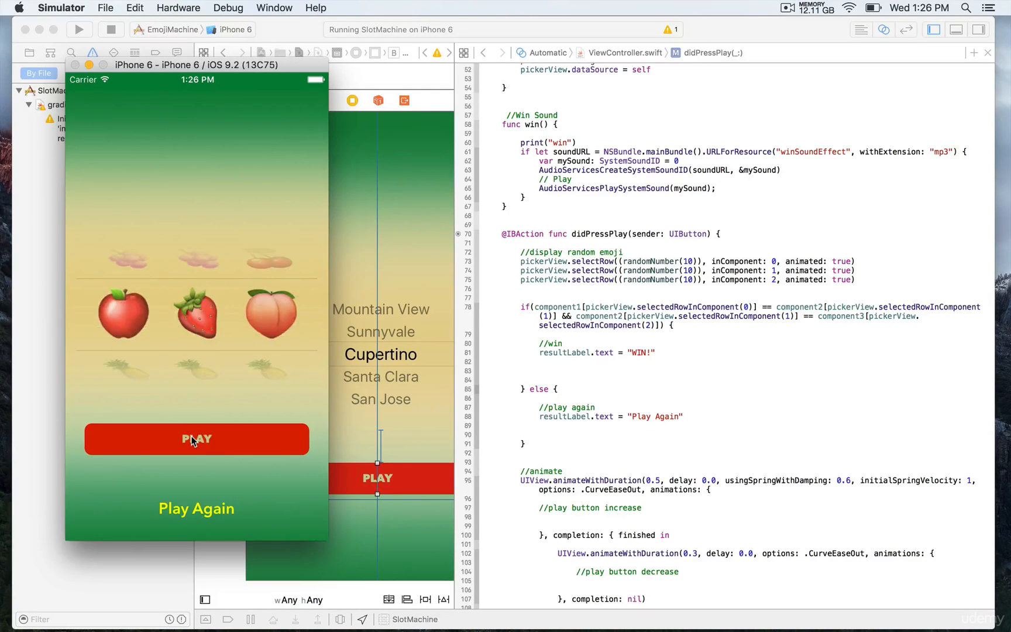